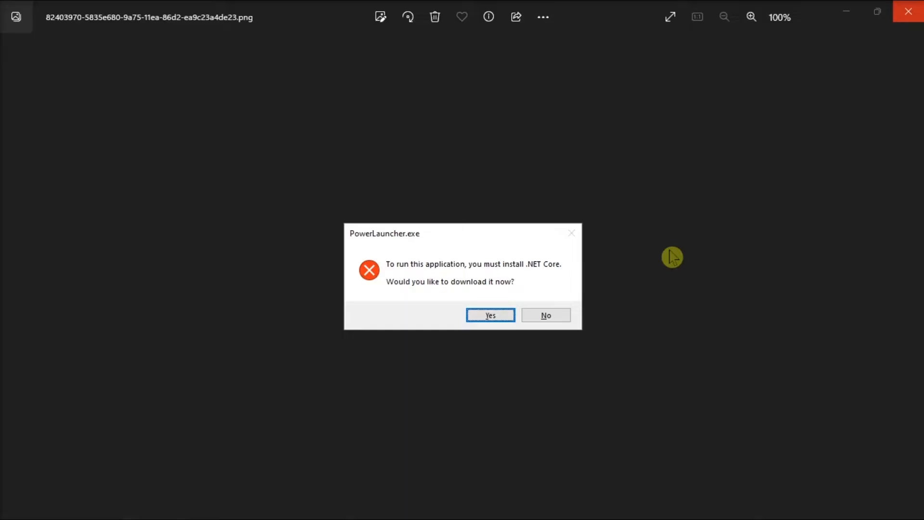
pyautogui.moveTo(440, 356)
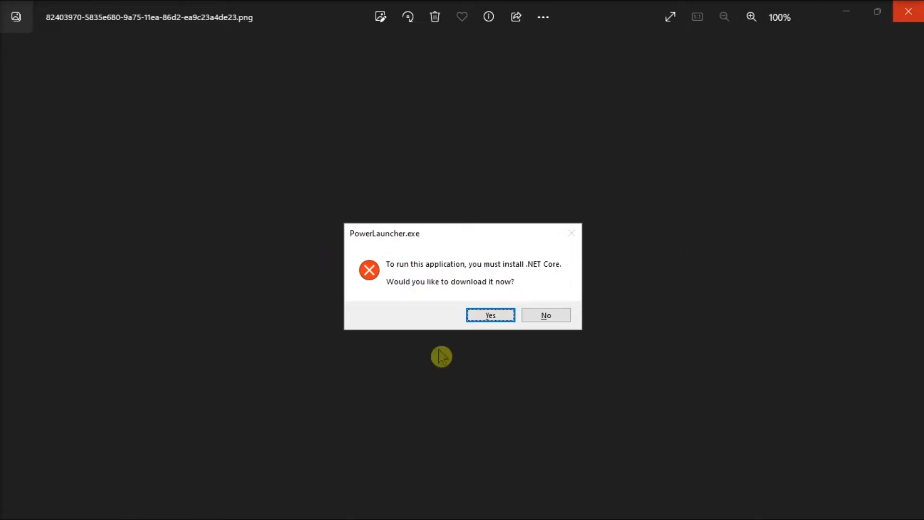
pyautogui.moveTo(708, 388)
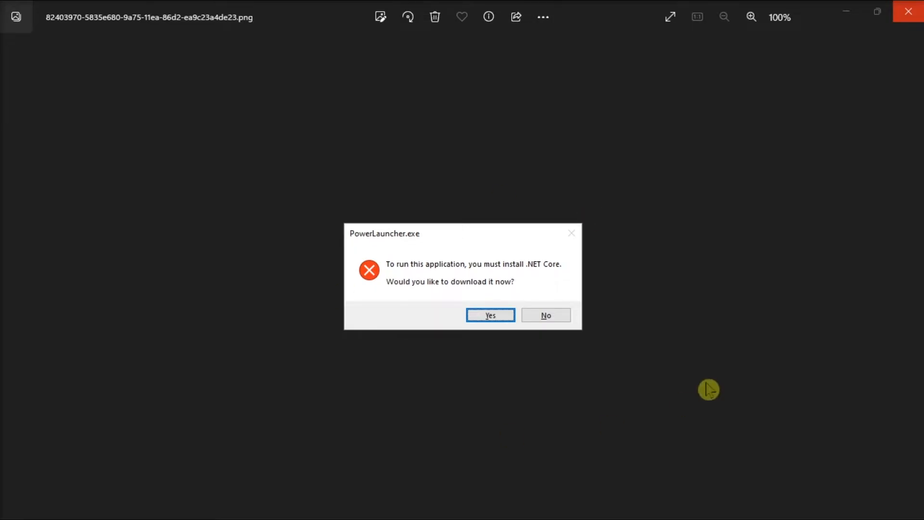
# Go into Programs and Features to list the 30 installed programs
pyautogui.click(357, 502)
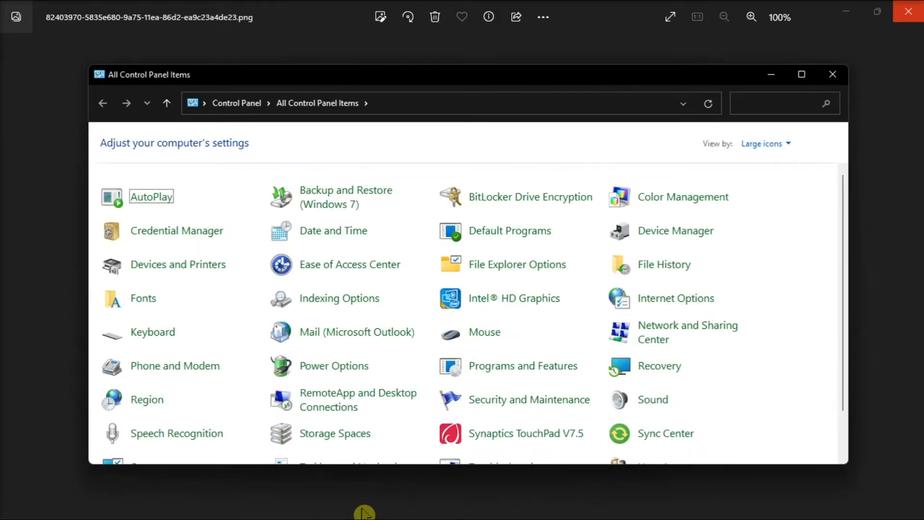
pyautogui.moveTo(519, 372)
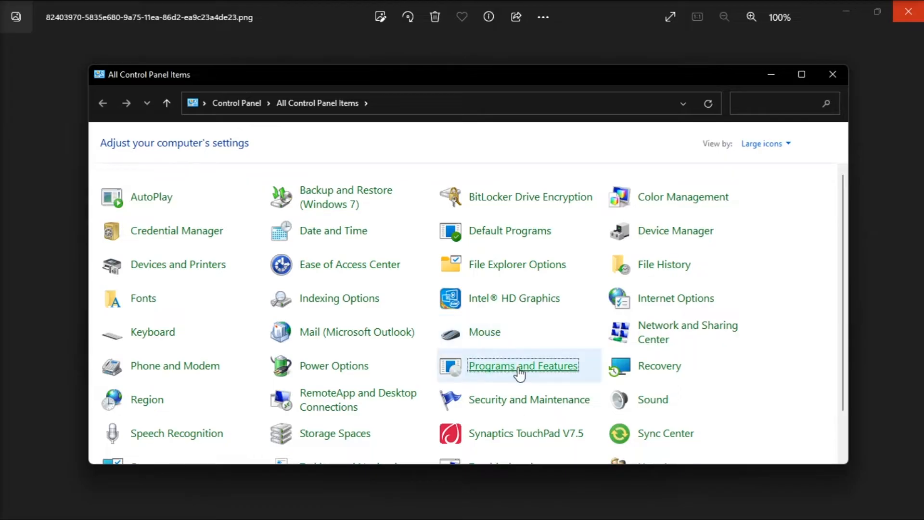
pyautogui.click(523, 365)
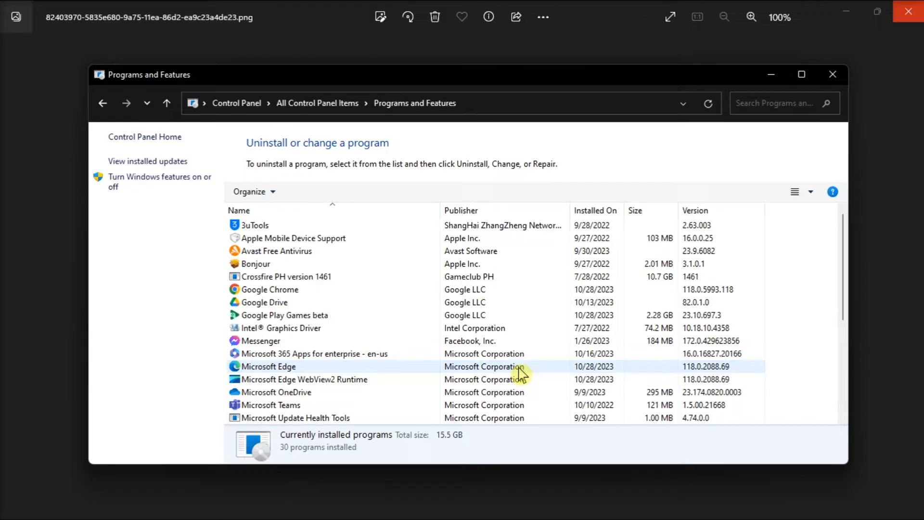
# Enable .NET Framework 3.5 with both WCF activation sub-features via Turn Windows features on or off
pyautogui.click(160, 181)
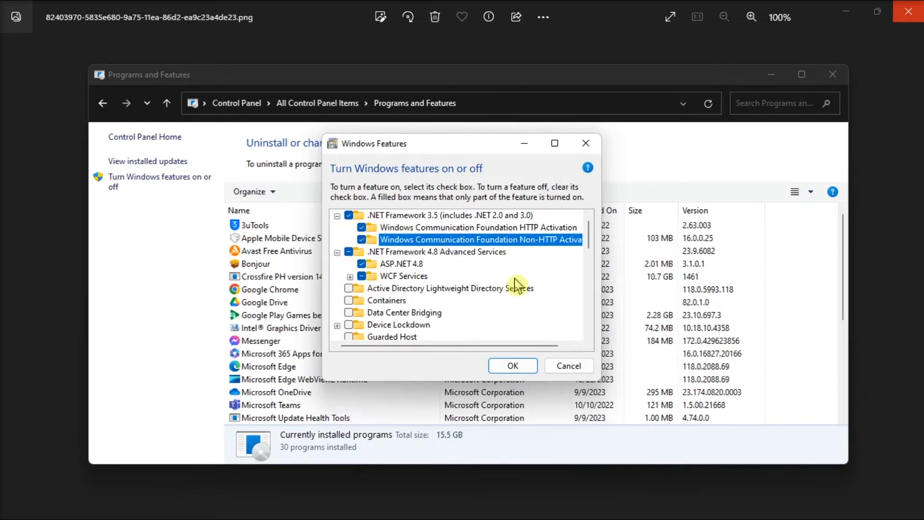
pyautogui.moveTo(523, 359)
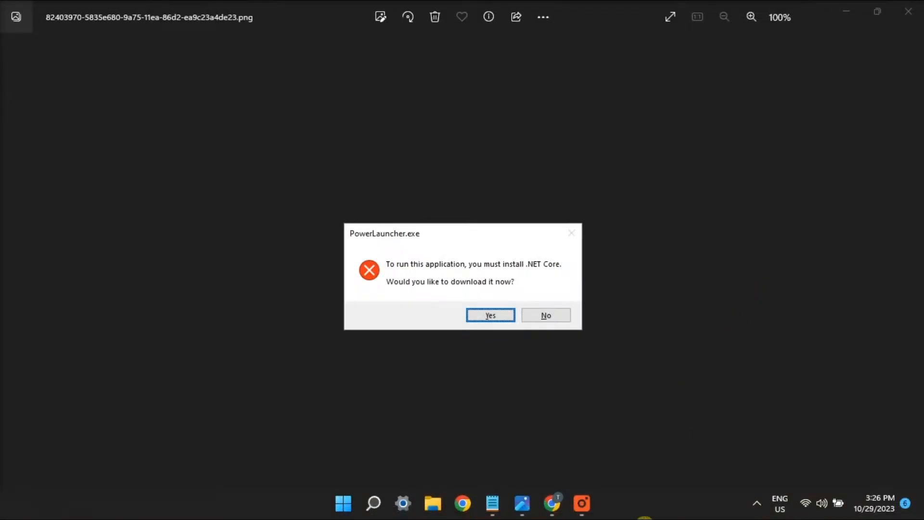
# Show dotnet.microsoft.com/en-us/download with the .NET 7.0 and 6.0 SDK x64 cards
pyautogui.click(490, 314)
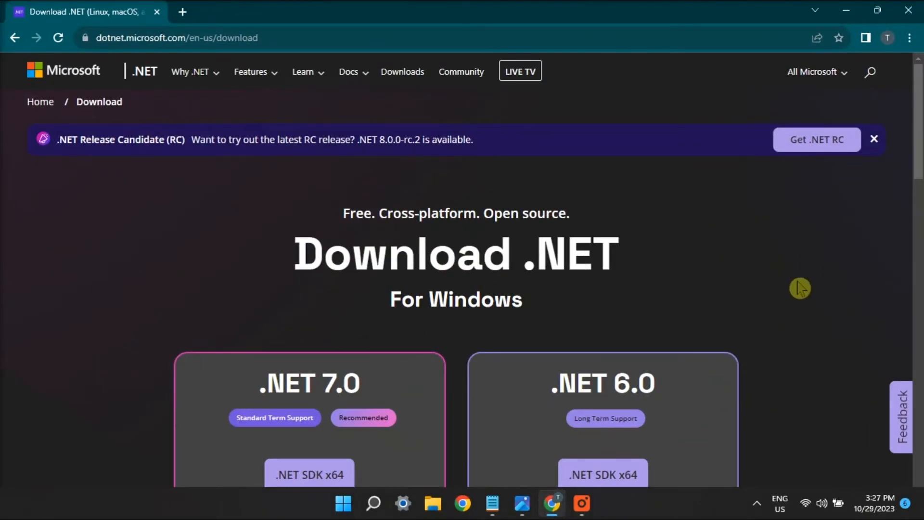
pyautogui.scroll(-3)
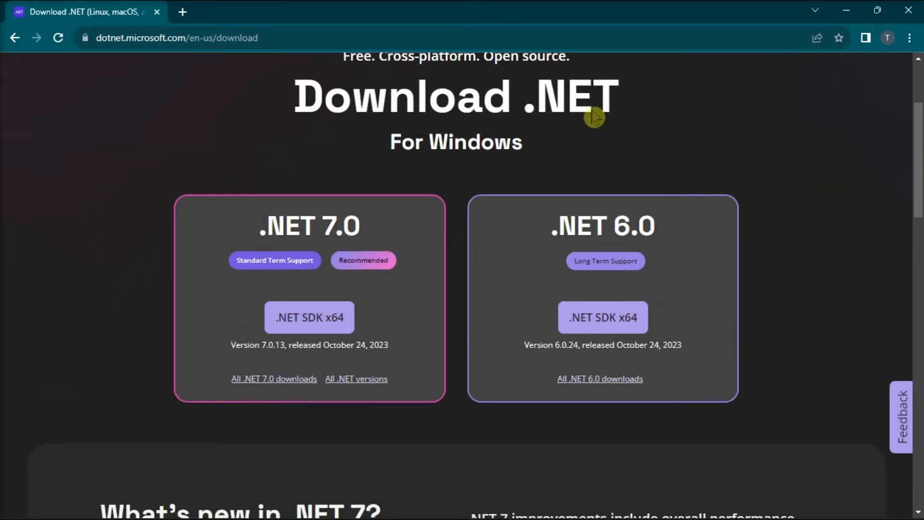
pyautogui.moveTo(831, 277)
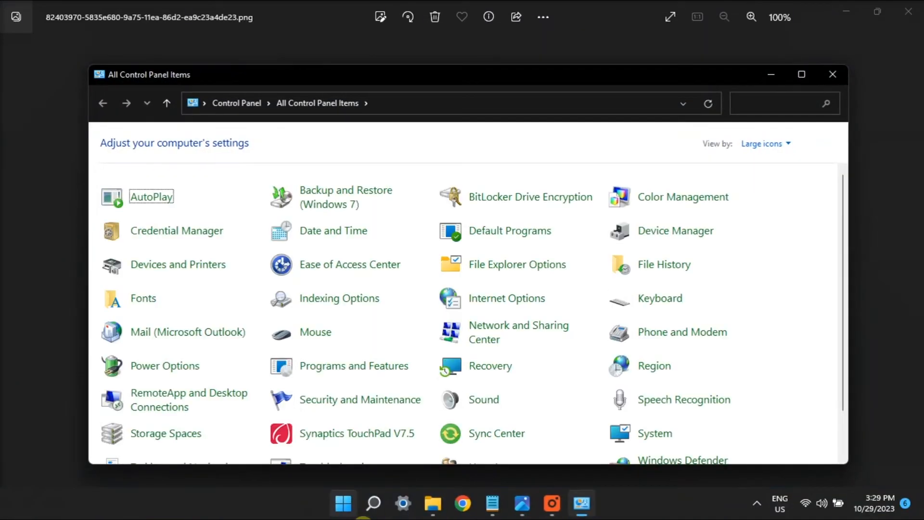
pyautogui.moveTo(521, 372)
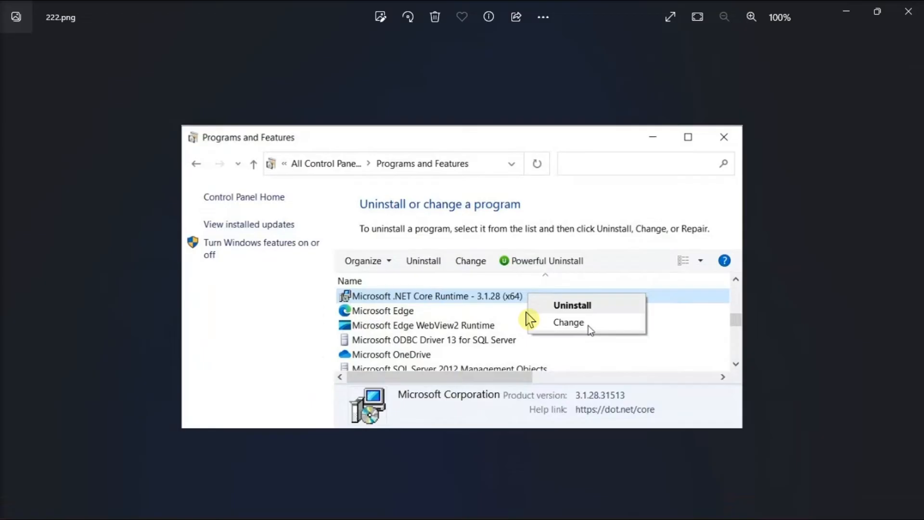
pyautogui.moveTo(622, 317)
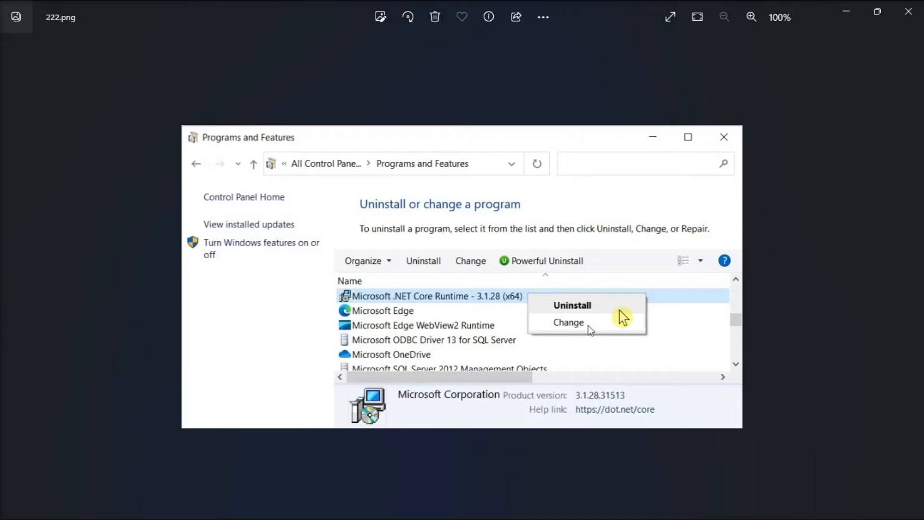
pyautogui.moveTo(634, 302)
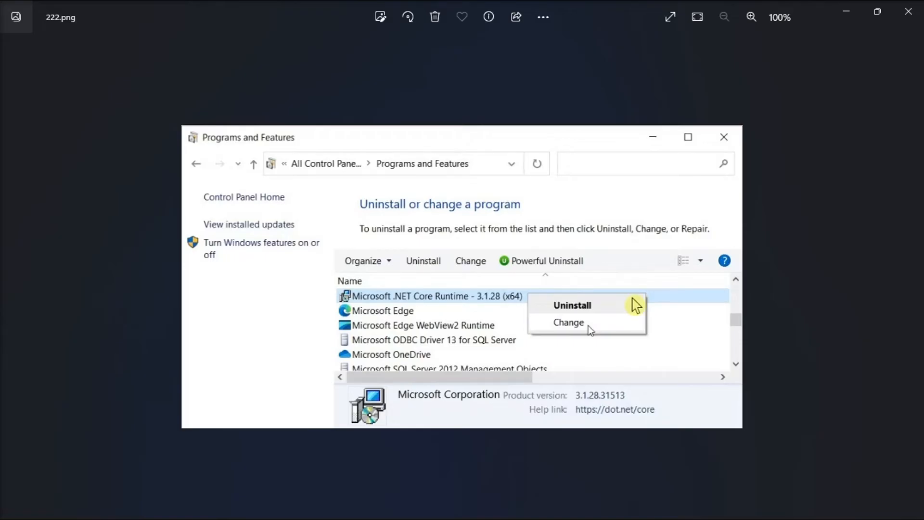
pyautogui.moveTo(842, 18)
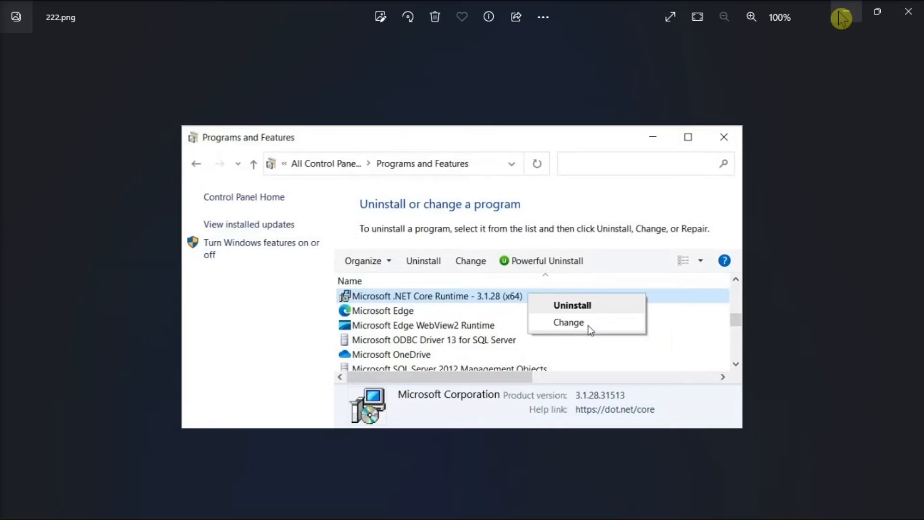